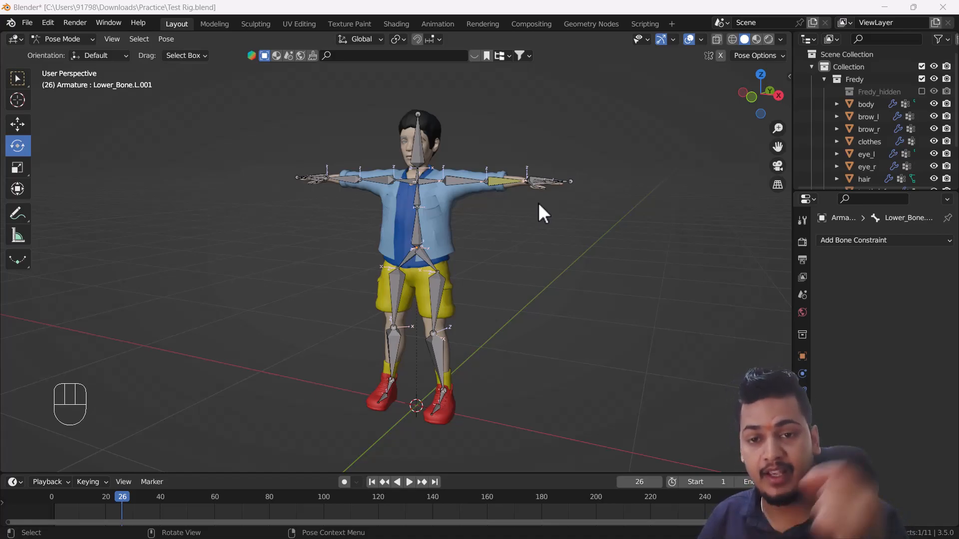
mouse_move(538, 205)
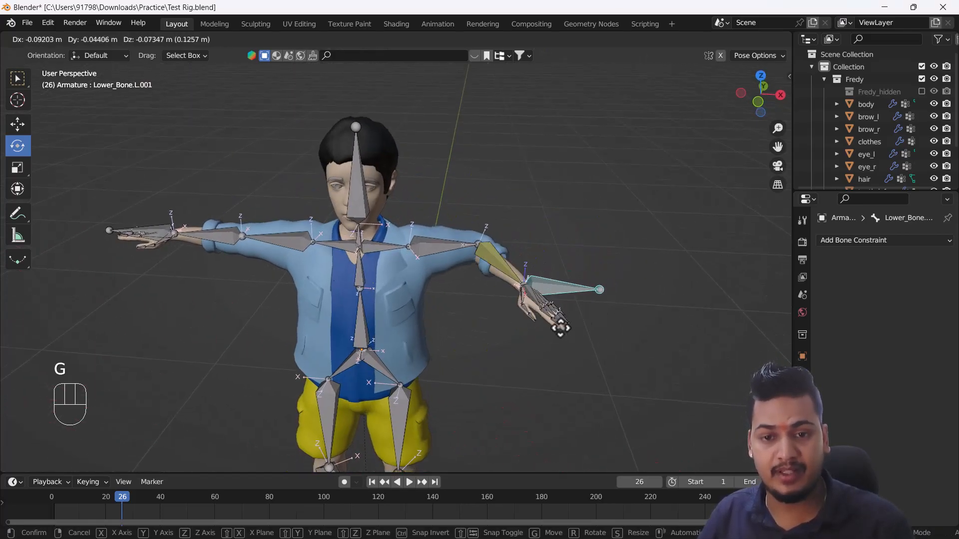
Step: Extrude a heel bone back from the left ankle and clear its parent
left_click_drag(559, 323, 594, 324)
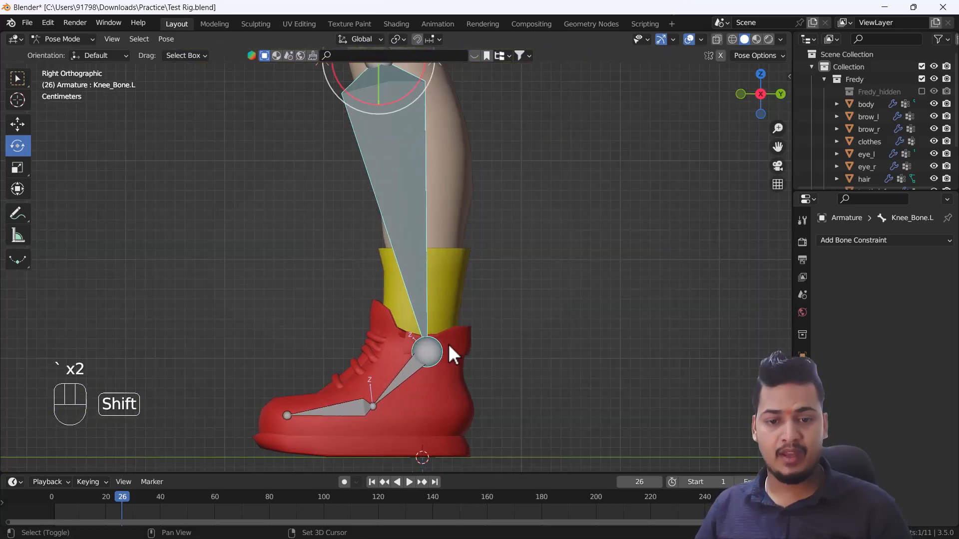
key("Tab")
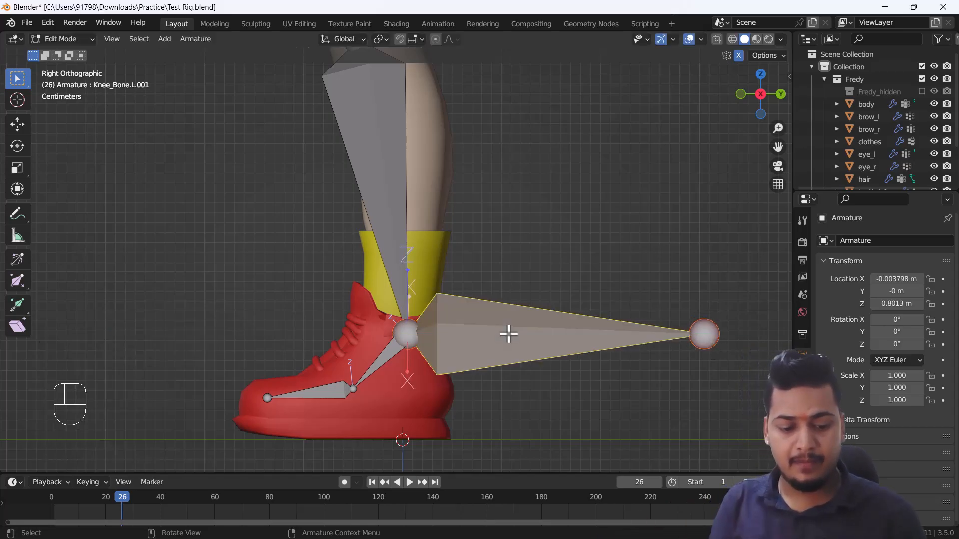
key("Alt+p")
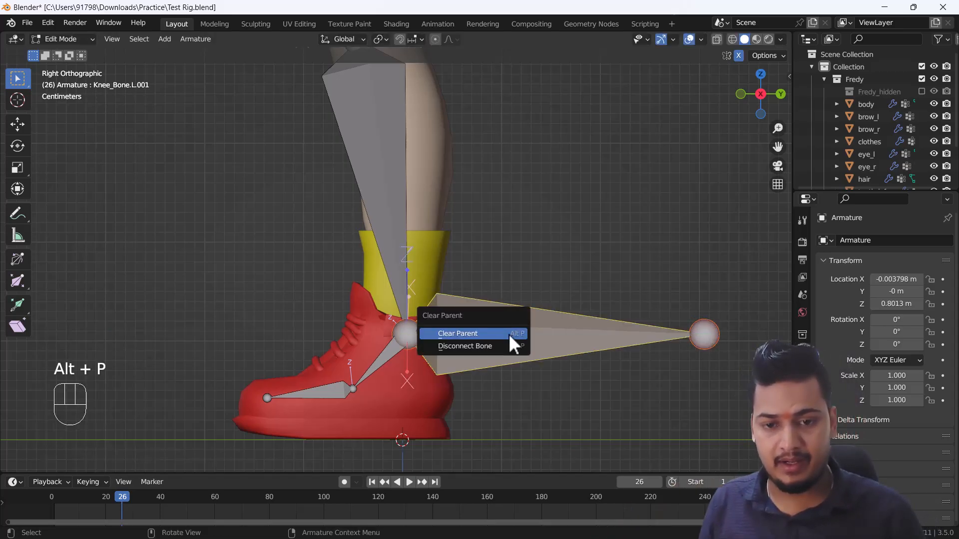
left_click(458, 333)
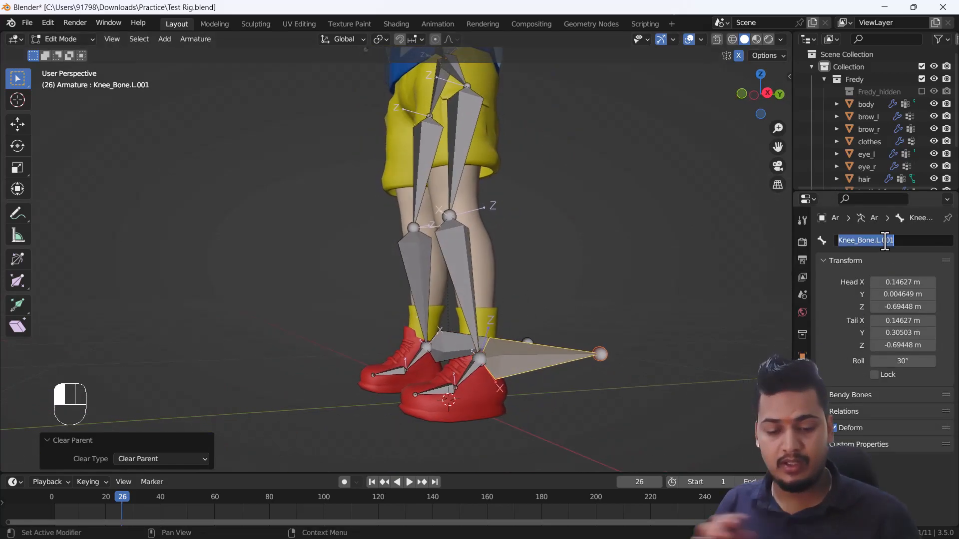
Step: Name the new left heel bone Foot_IK.L in Bone Properties
type("Foot_IK")
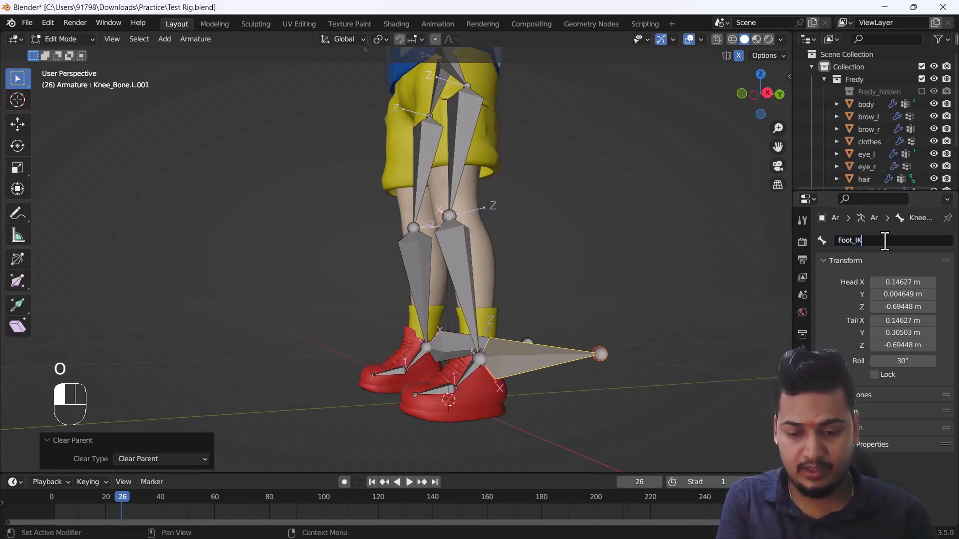
type(".L")
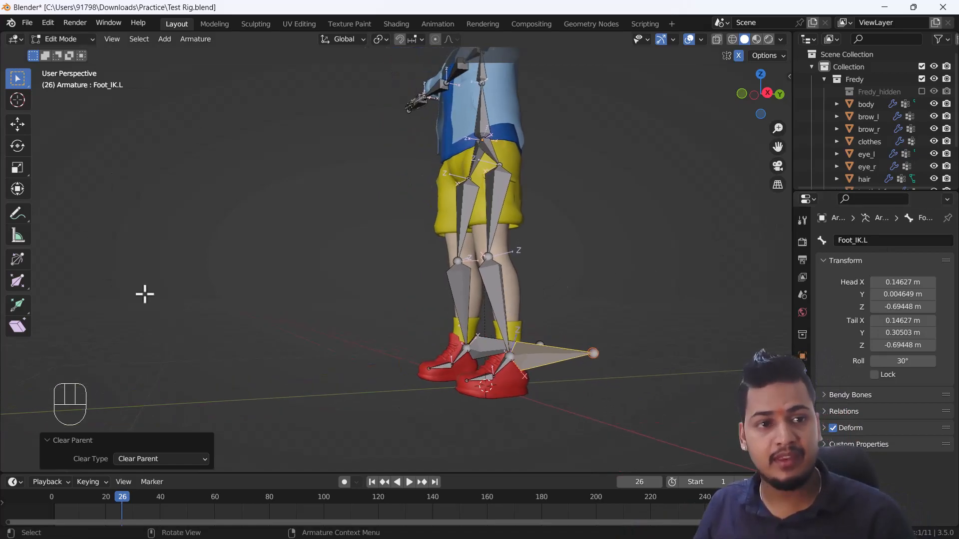
left_click(61, 39)
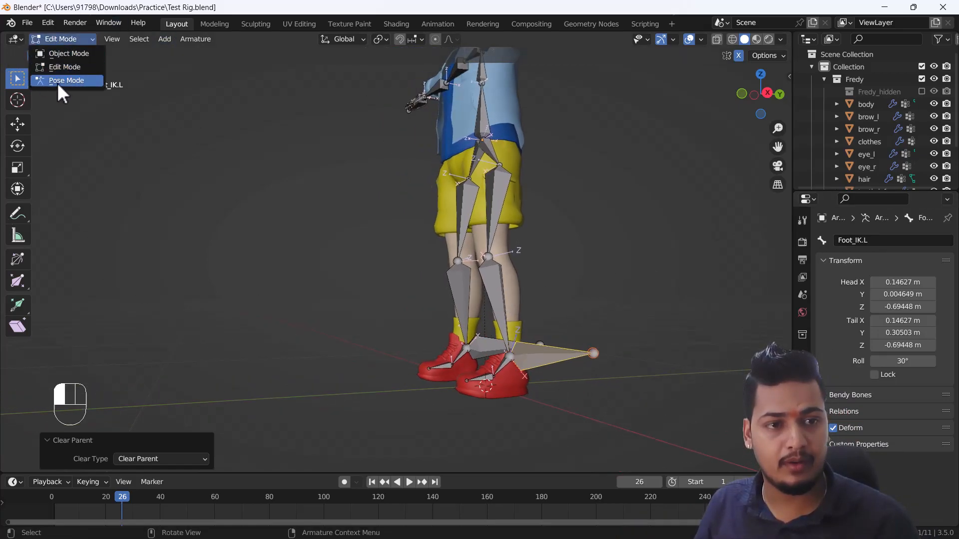
Step: In Pose Mode, add an IK constraint on the left shin targeting Foot_IK.L
left_click(66, 80)
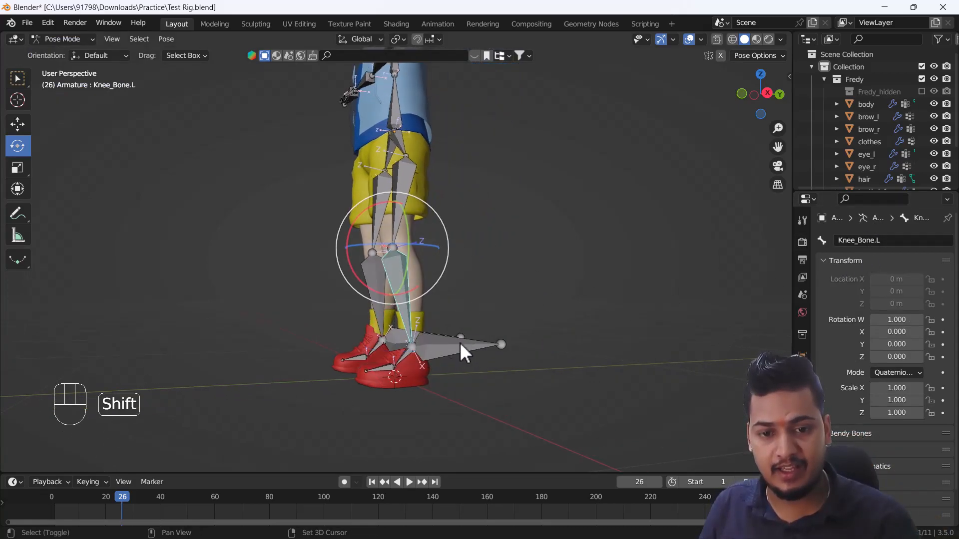
left_click(461, 352)
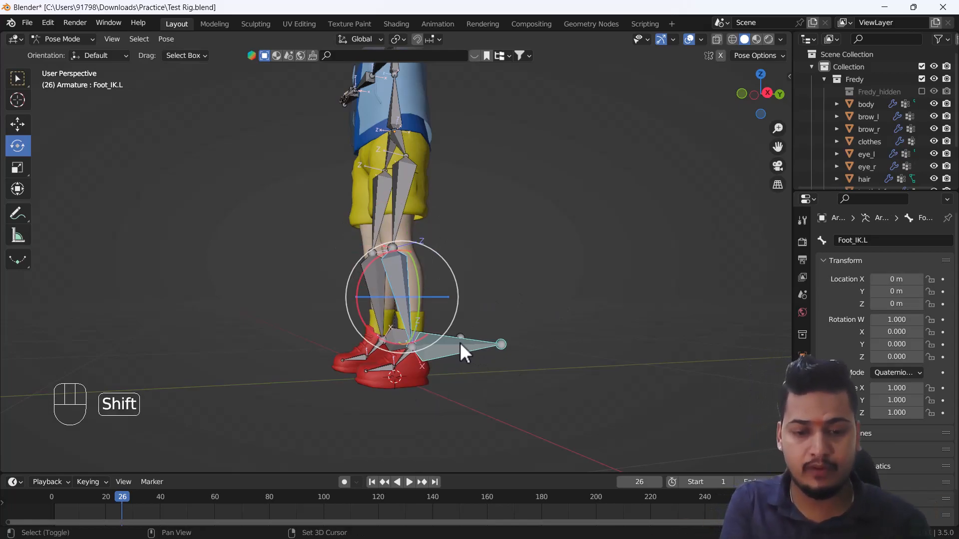
key("shift+i")
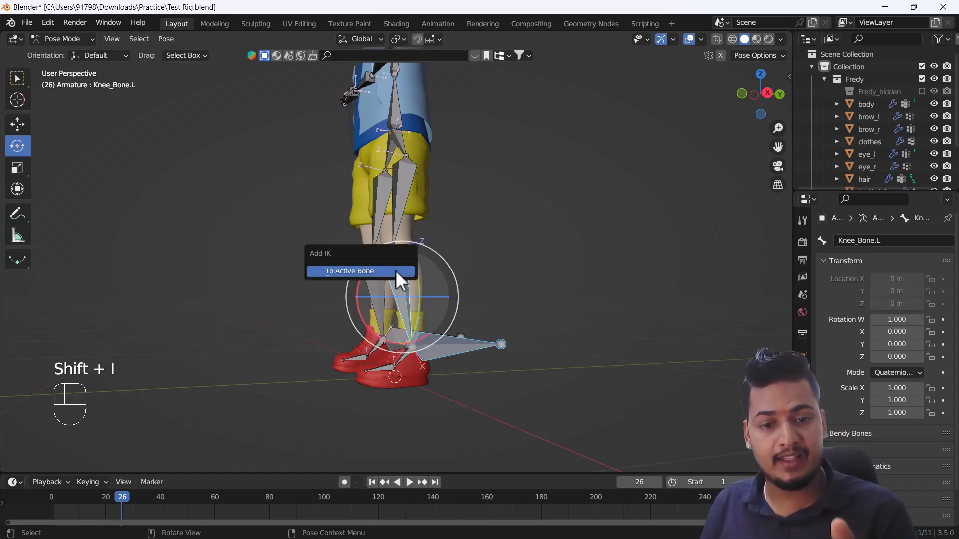
left_click(349, 271)
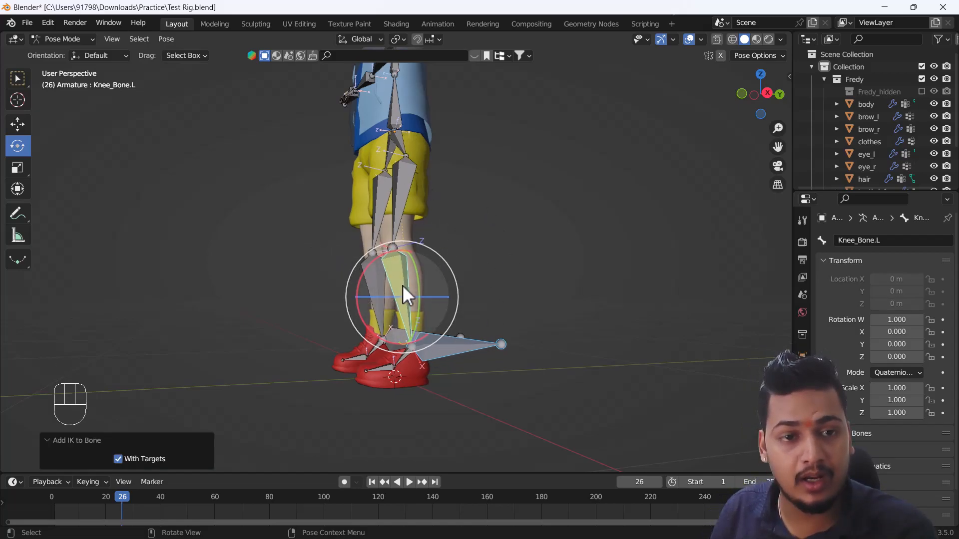
mouse_move(406, 293)
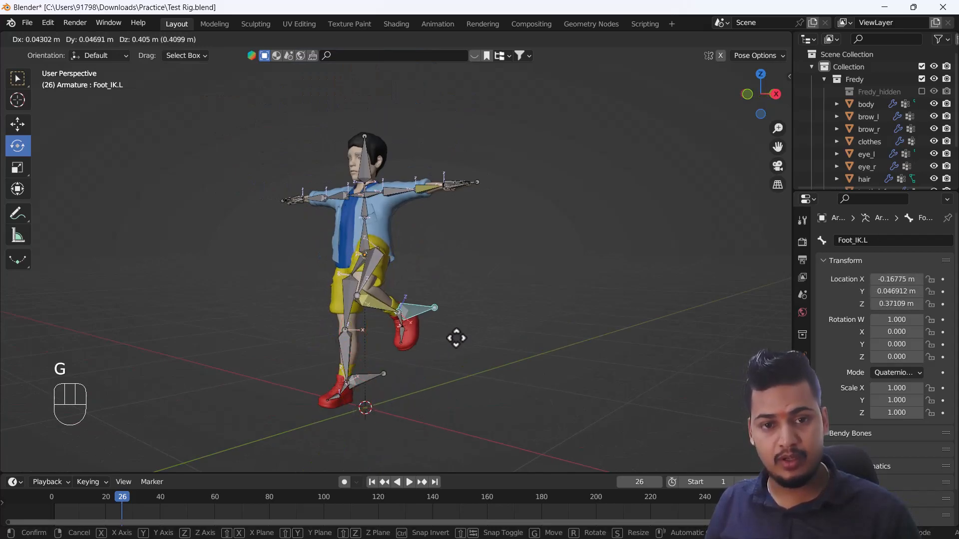
left_click_drag(456, 338, 403, 339)
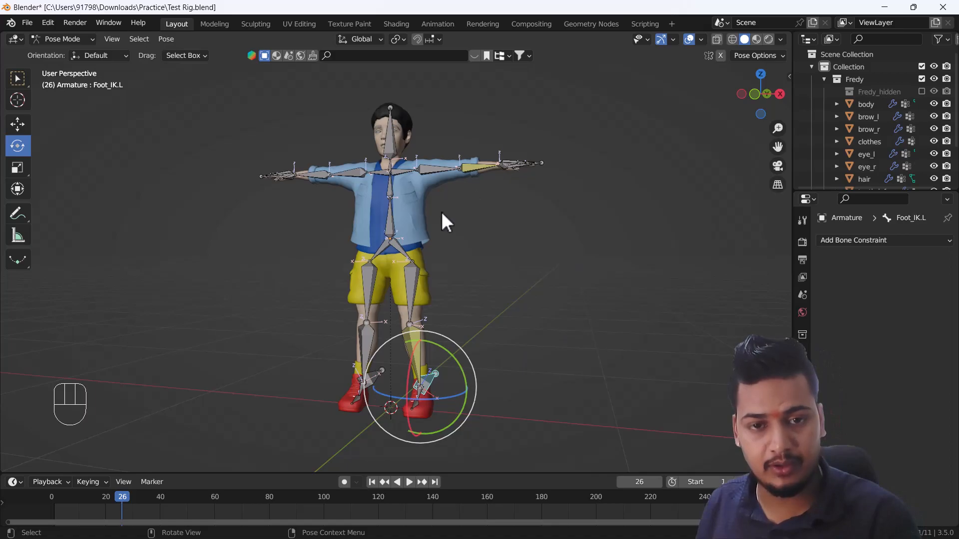
mouse_move(501, 242)
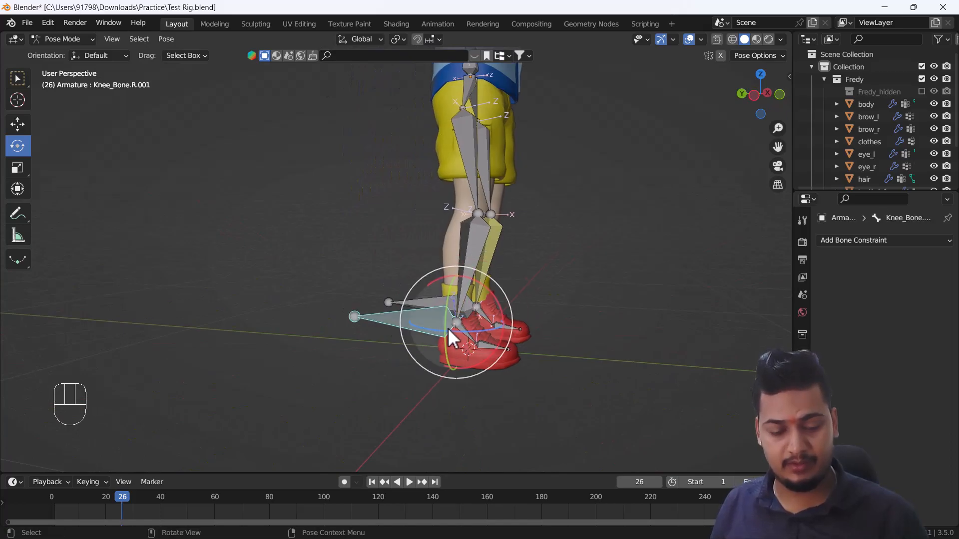
Step: Clear the parent of the right heel bone and return to Pose Mode
key("Tab")
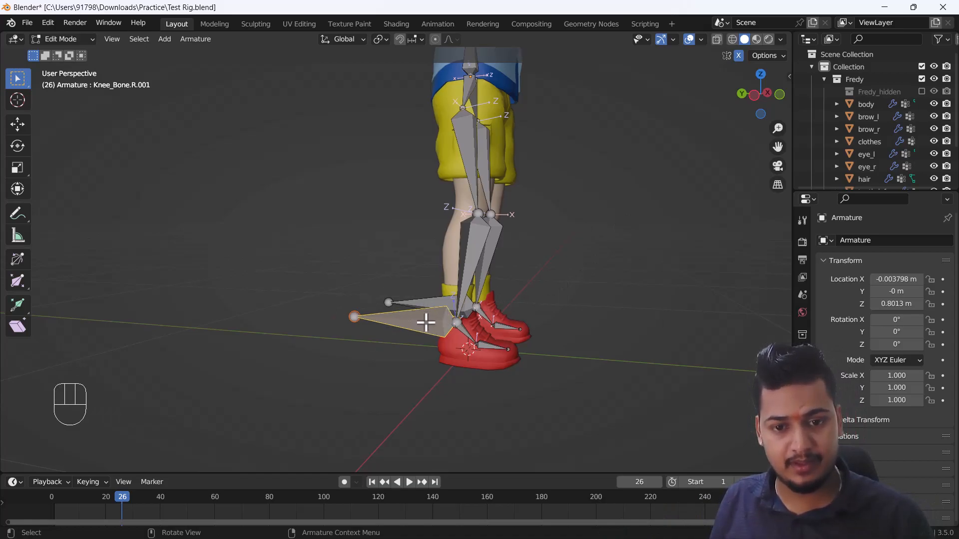
key("Alt+p")
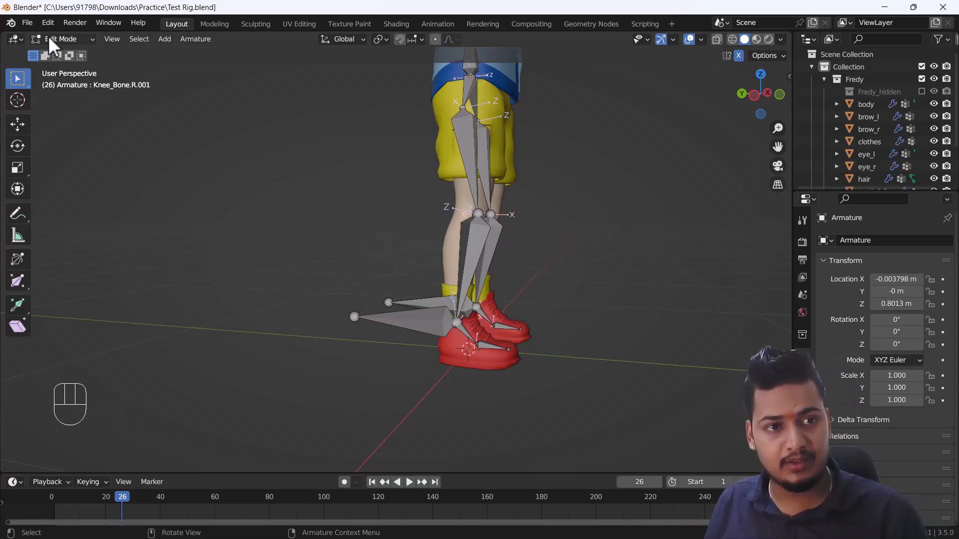
left_click(61, 39)
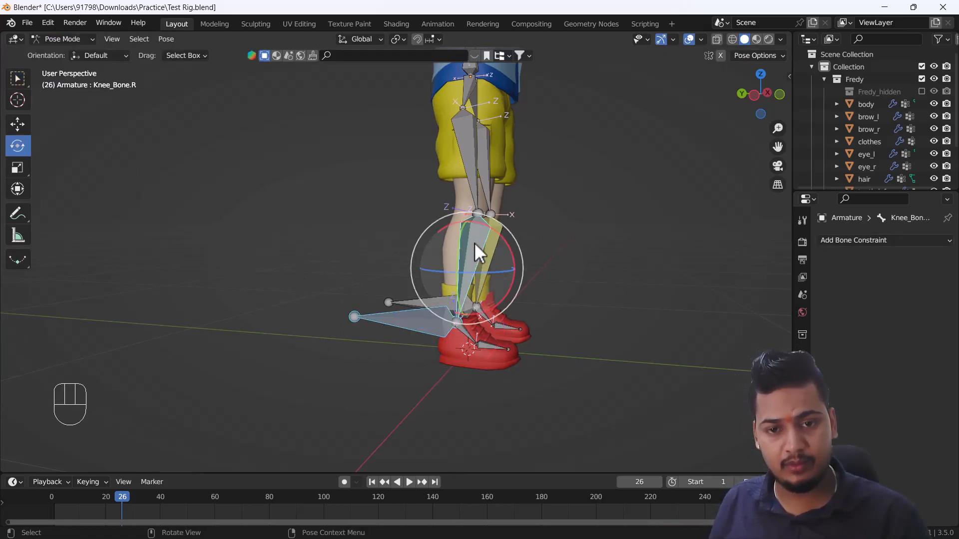
Step: Add an IK constraint on the right shin targeting the right heel bone, chain length 2
key("Shift+I")
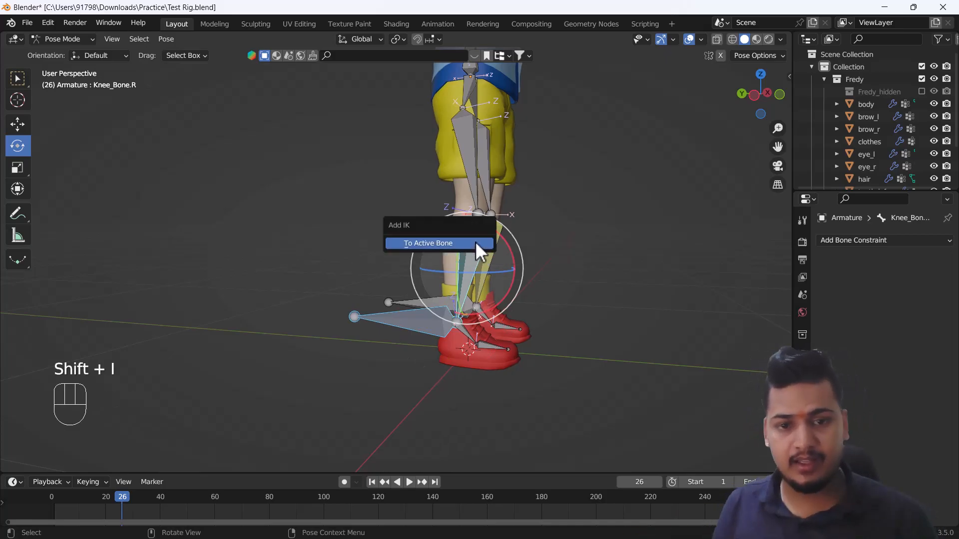
left_click(429, 243)
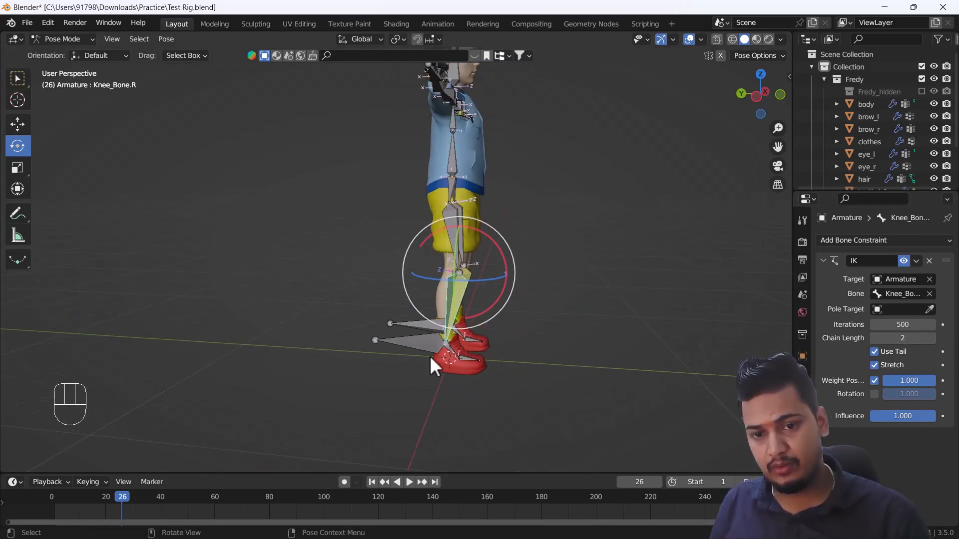
Step: Lift the right heel IK bone upward so the knee bends through the IK chain
key("g")
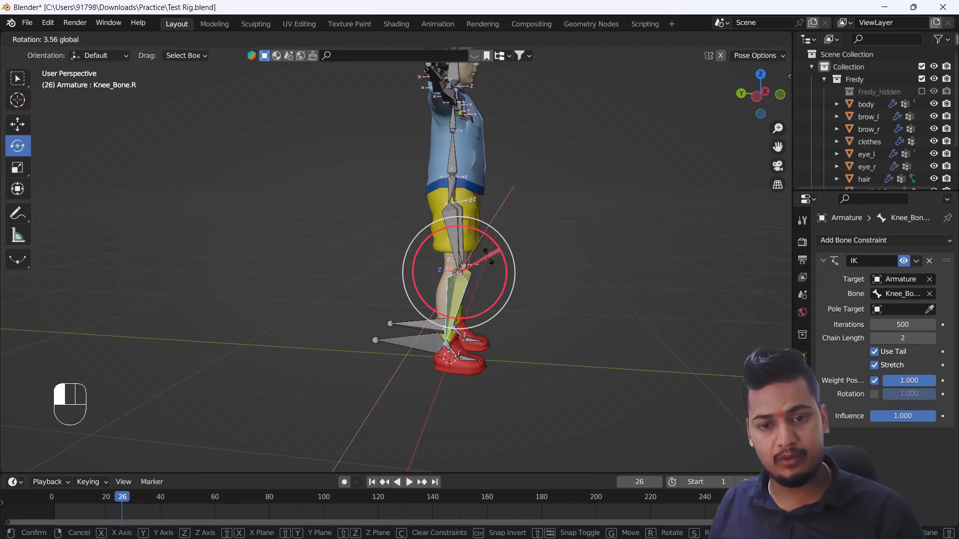
key("g")
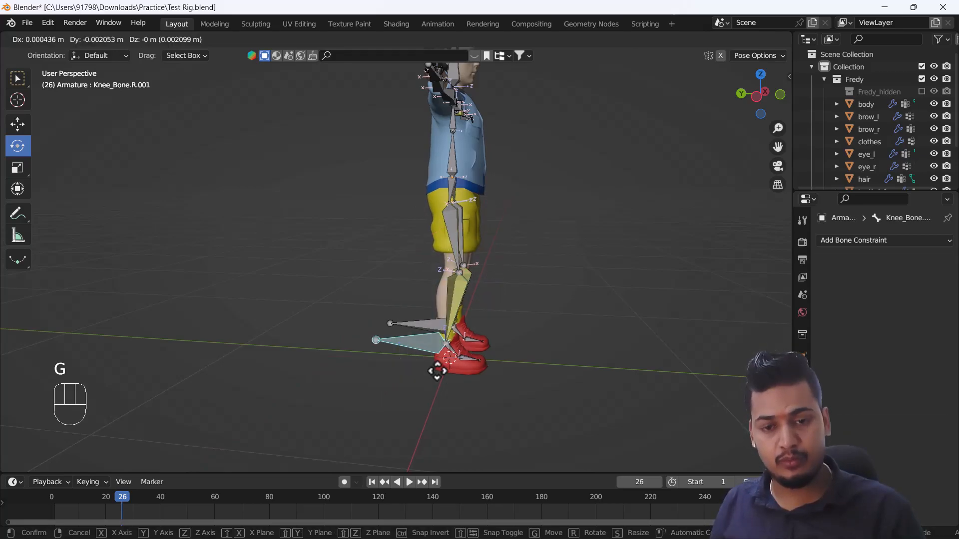
left_click_drag(437, 371, 504, 299)
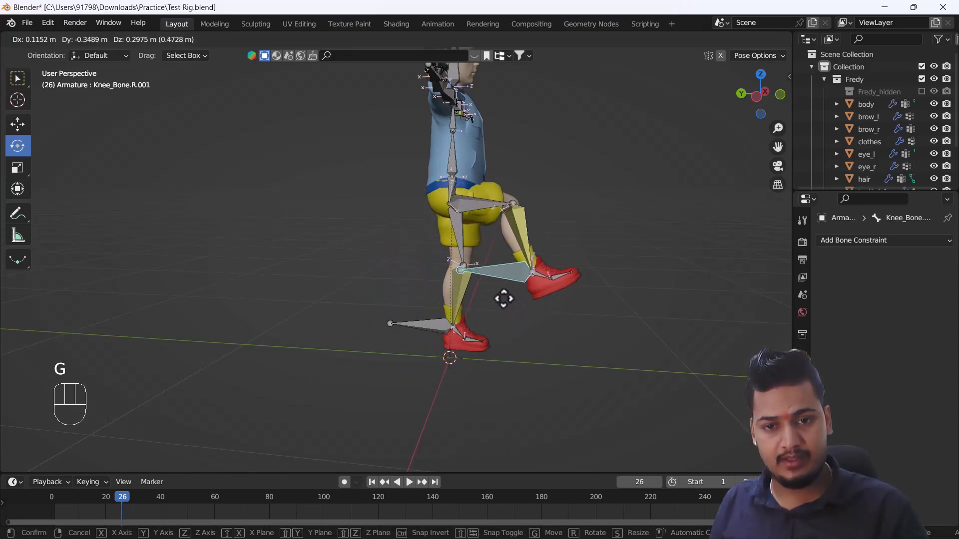